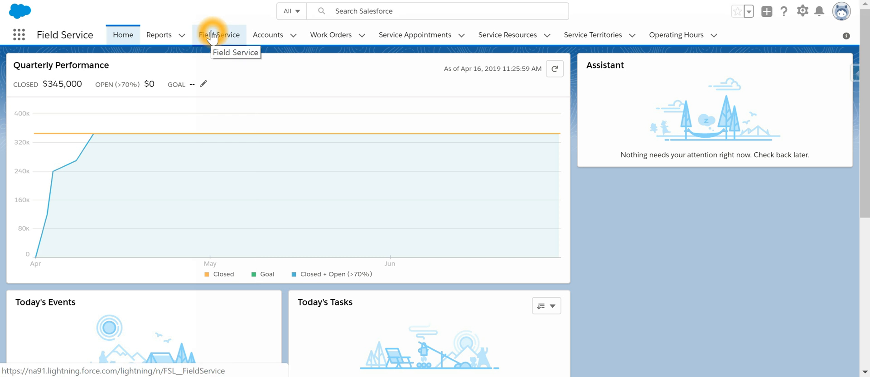
{"action": "mouse_move", "coordinate": [403, 115]}
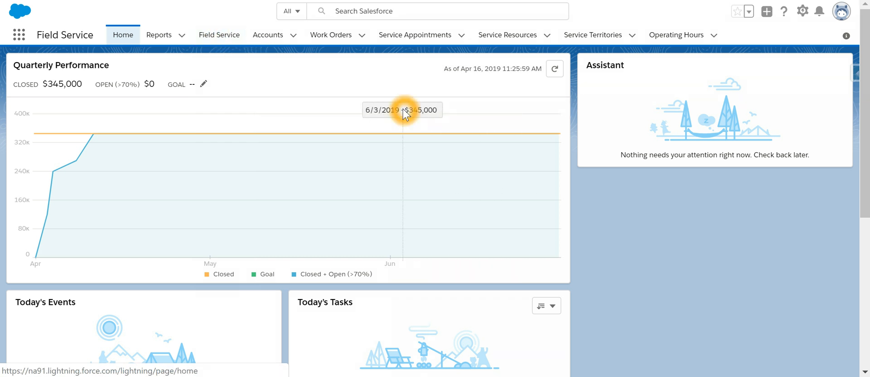
{"action": "mouse_move", "coordinate": [219, 34]}
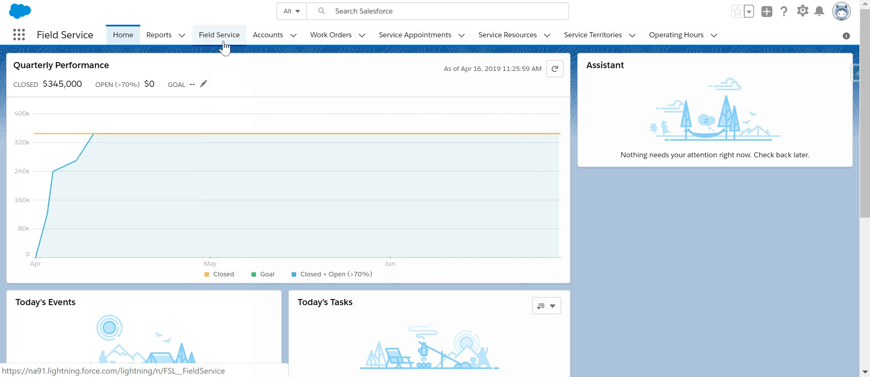
Open the Field Service dispatcher console from the navigation bar.
{"action": "left_click", "coordinate": [268, 34]}
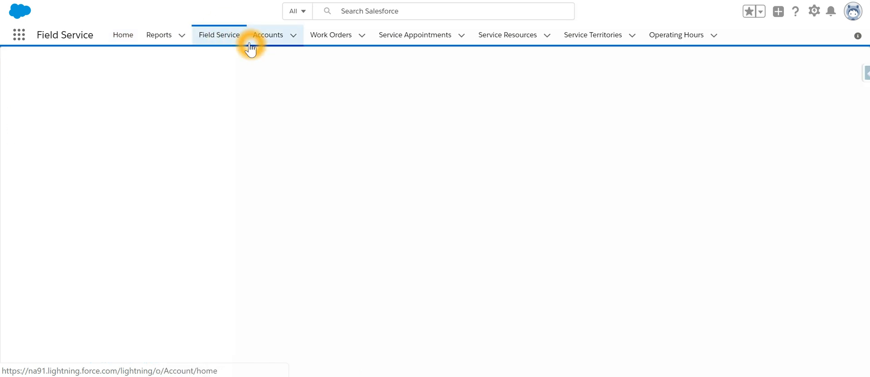
Let the console load and keep Customer First as the scheduling policy.
{"action": "left_click", "coordinate": [218, 35]}
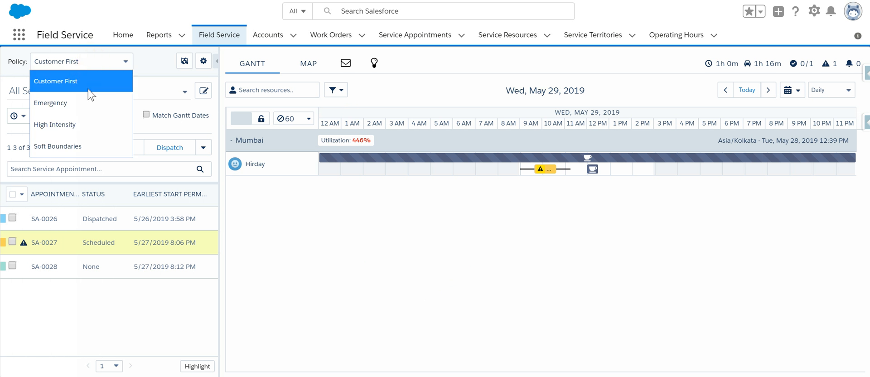
{"action": "left_click", "coordinate": [55, 81]}
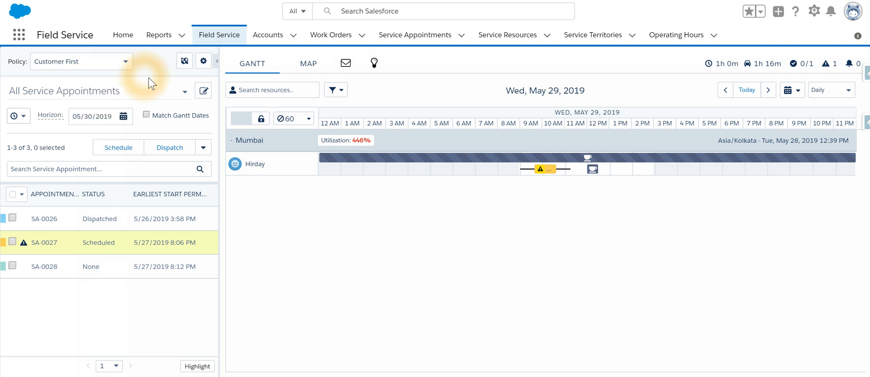
{"action": "mouse_move", "coordinate": [184, 61]}
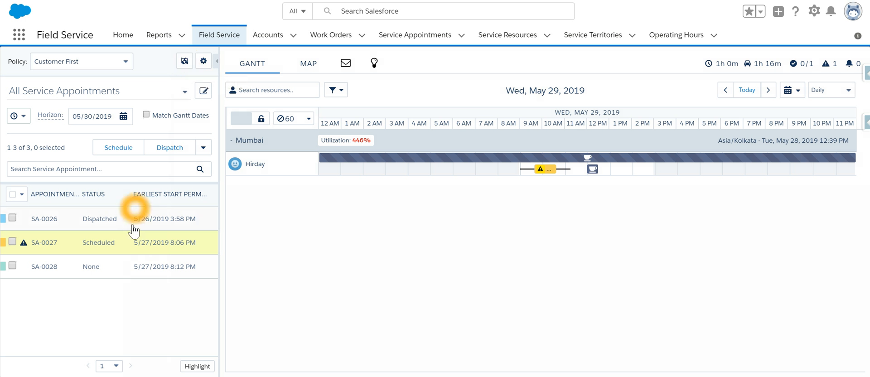
{"action": "left_click", "coordinate": [203, 61]}
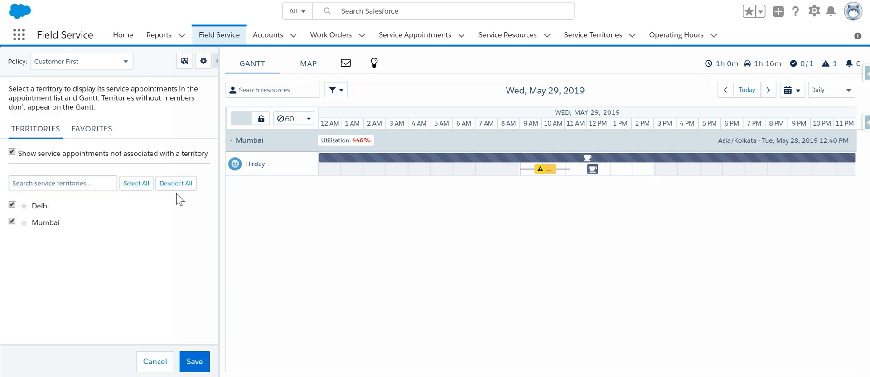
{"action": "mouse_move", "coordinate": [17, 206]}
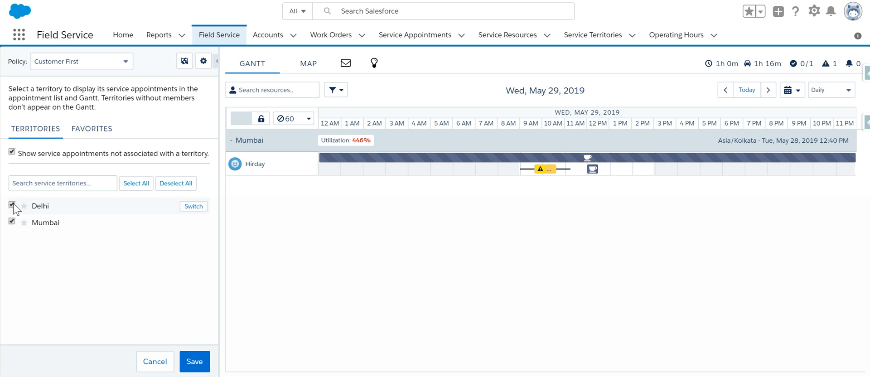
{"action": "left_click", "coordinate": [194, 362]}
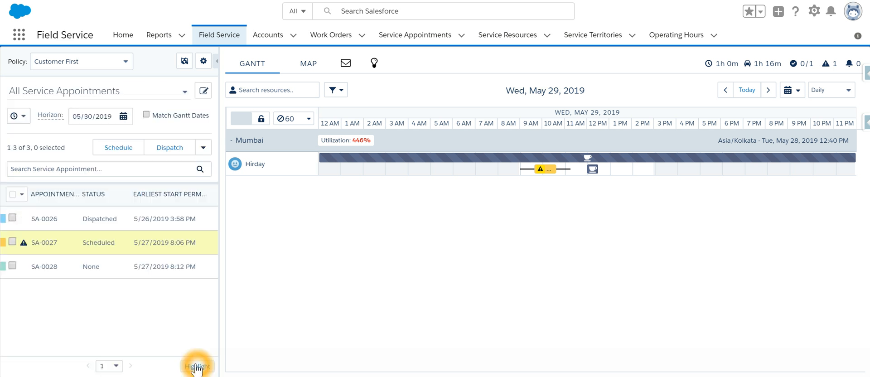
{"action": "left_click", "coordinate": [197, 366]}
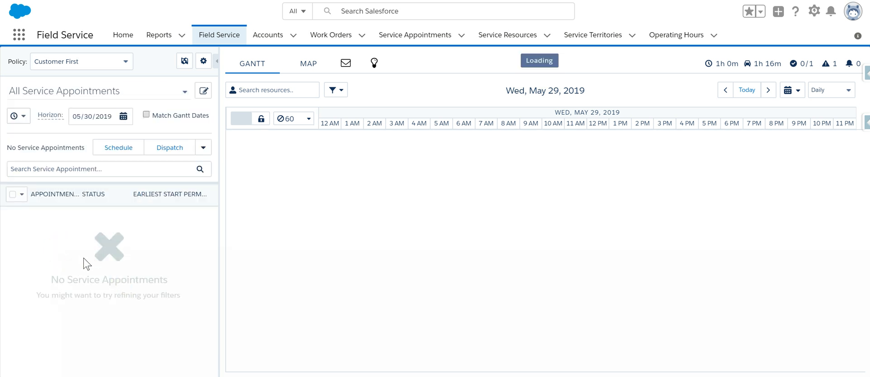
{"action": "left_click", "coordinate": [184, 61]}
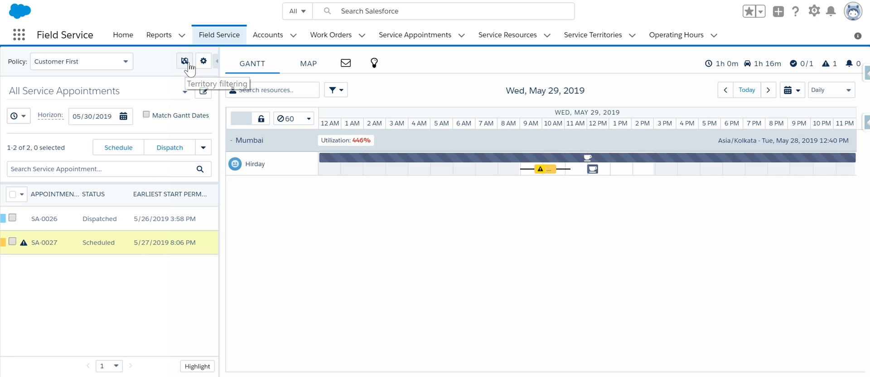
{"action": "left_click", "coordinate": [184, 61]}
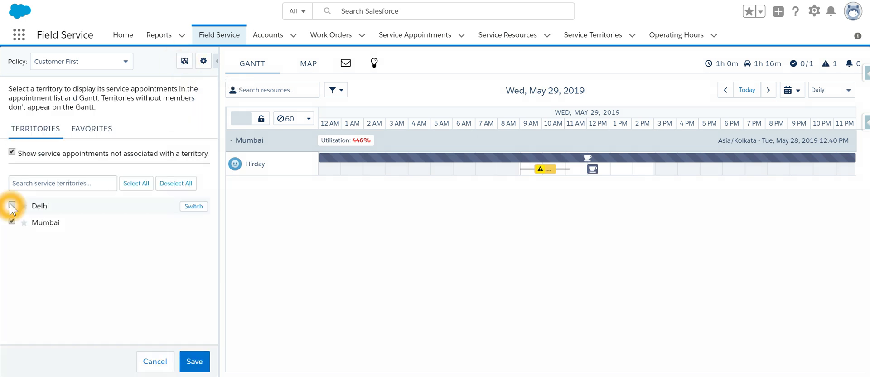
{"action": "left_click", "coordinate": [195, 361]}
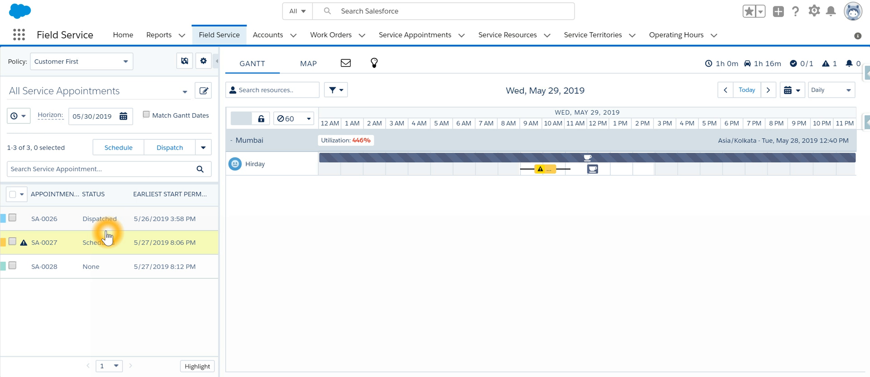
{"action": "left_click", "coordinate": [203, 61]}
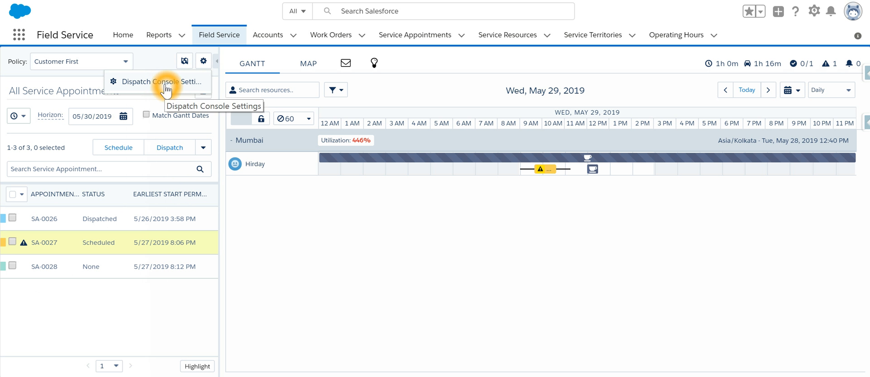
{"action": "left_click", "coordinate": [161, 82]}
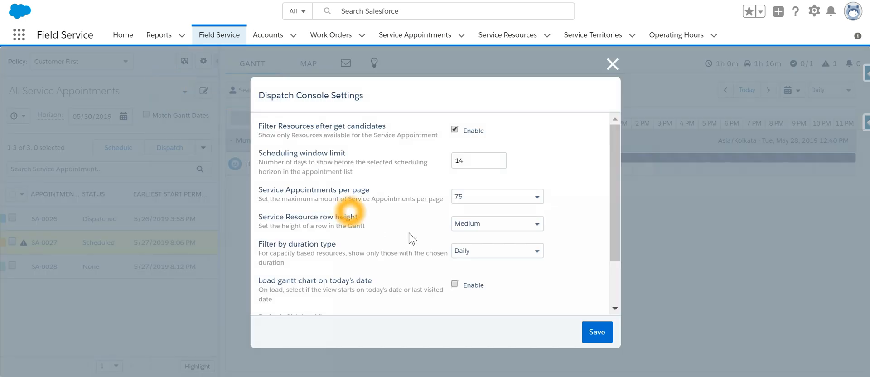
{"action": "mouse_move", "coordinate": [337, 256]}
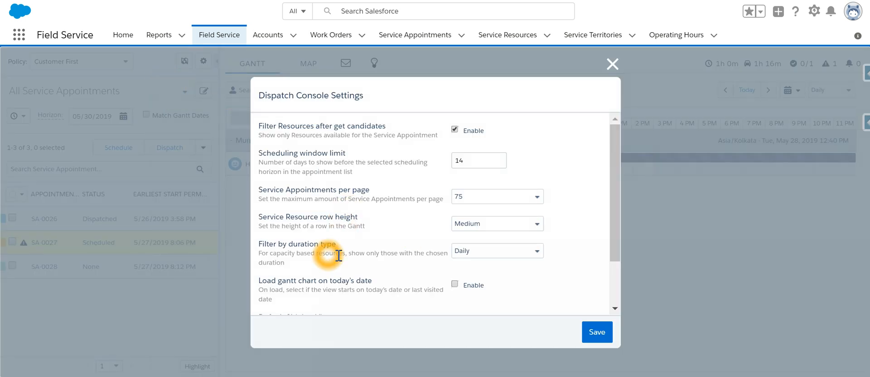
{"action": "scroll", "scroll_direction": "down", "scroll_amount": 3}
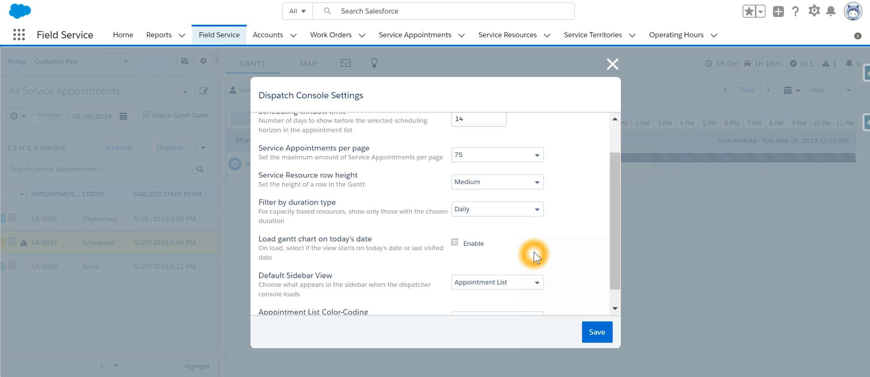
{"action": "scroll", "scroll_direction": "down", "scroll_amount": 3}
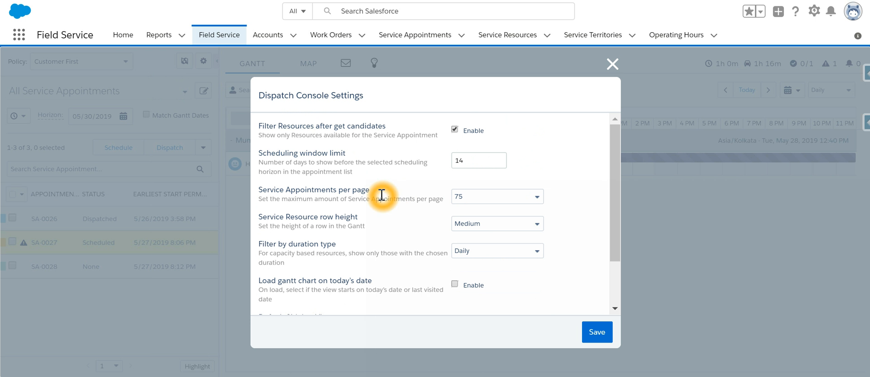
{"action": "mouse_move", "coordinate": [362, 212]}
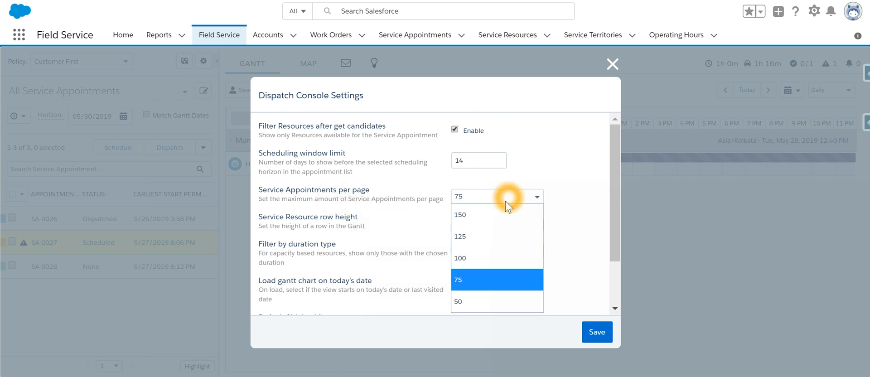
{"action": "left_click", "coordinate": [495, 279]}
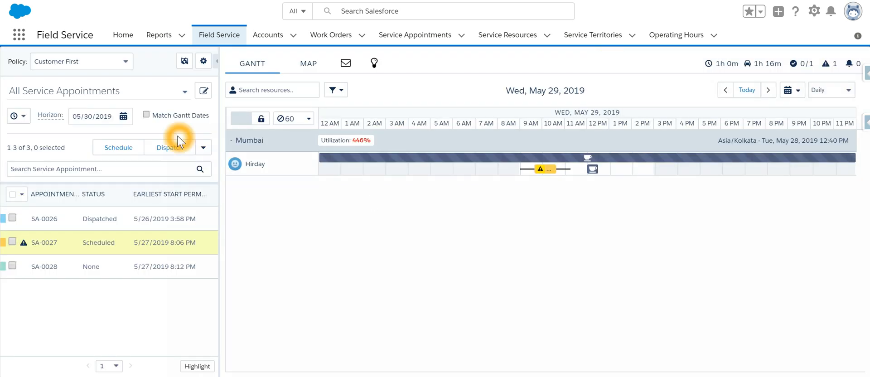
{"action": "mouse_move", "coordinate": [203, 67]}
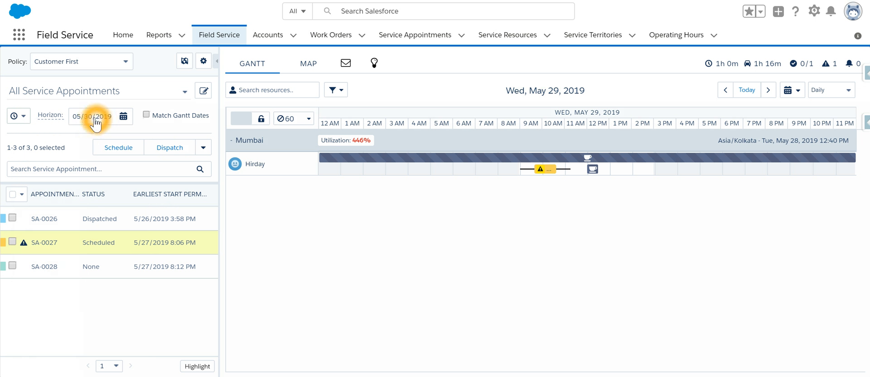
{"action": "mouse_move", "coordinate": [143, 204]}
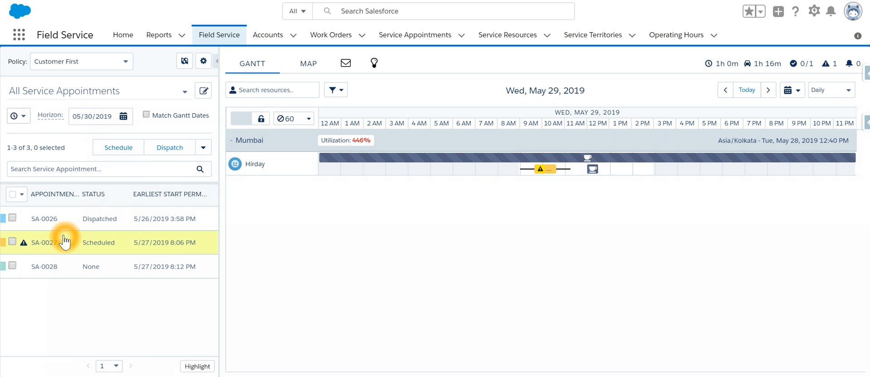
{"action": "mouse_move", "coordinate": [35, 293]}
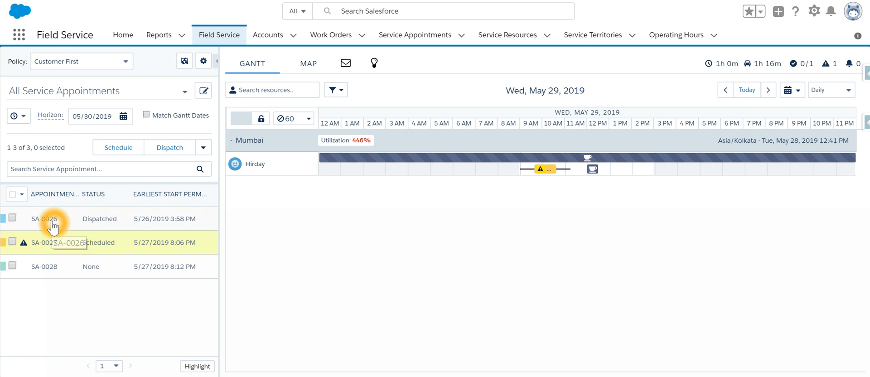
Expand SA-0026 and SA-0027, show May 29, 2019 on the Gantt, and open SA-0027's record.
{"action": "left_click", "coordinate": [44, 218]}
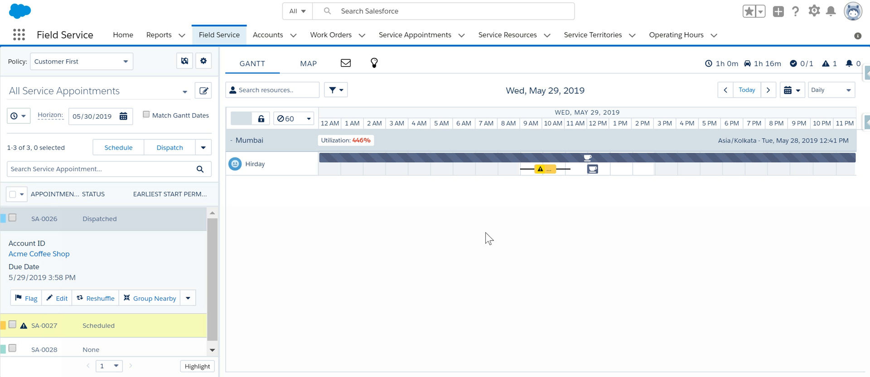
{"action": "mouse_move", "coordinate": [692, 173]}
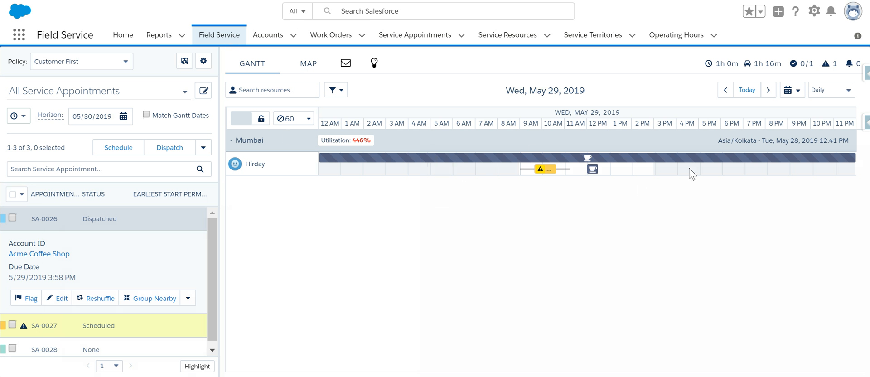
{"action": "left_click", "coordinate": [188, 298]}
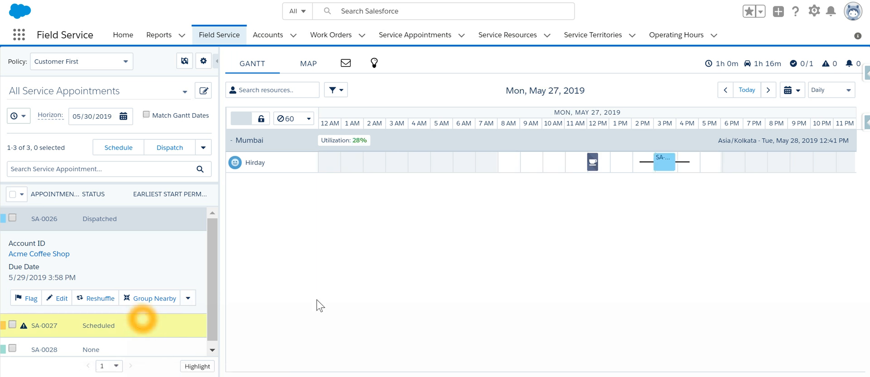
{"action": "mouse_move", "coordinate": [96, 249]}
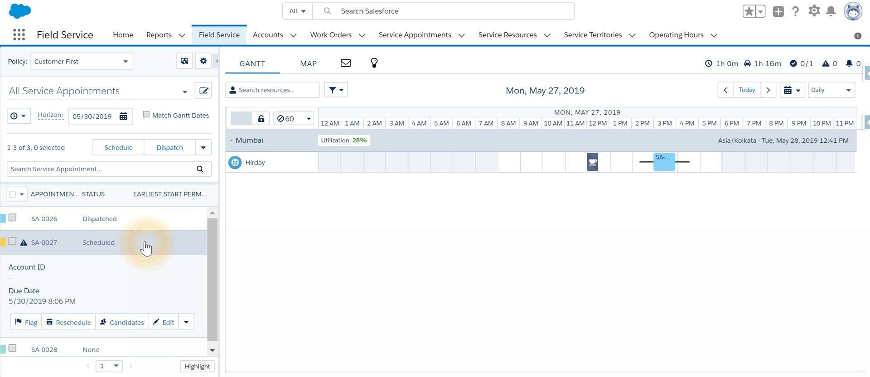
{"action": "left_click", "coordinate": [186, 250]}
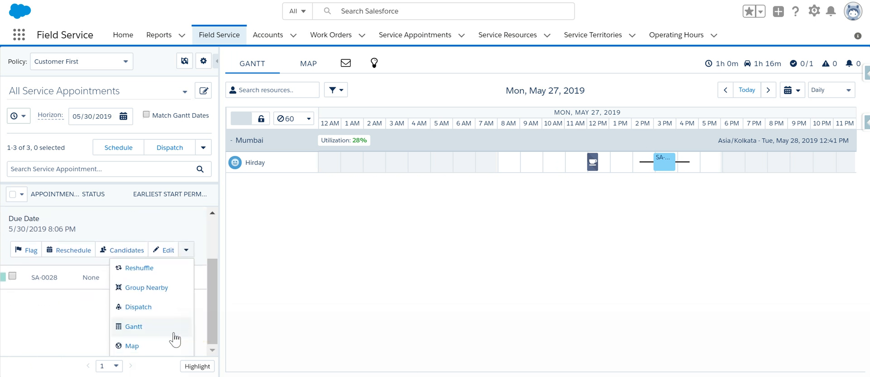
{"action": "left_click", "coordinate": [134, 326]}
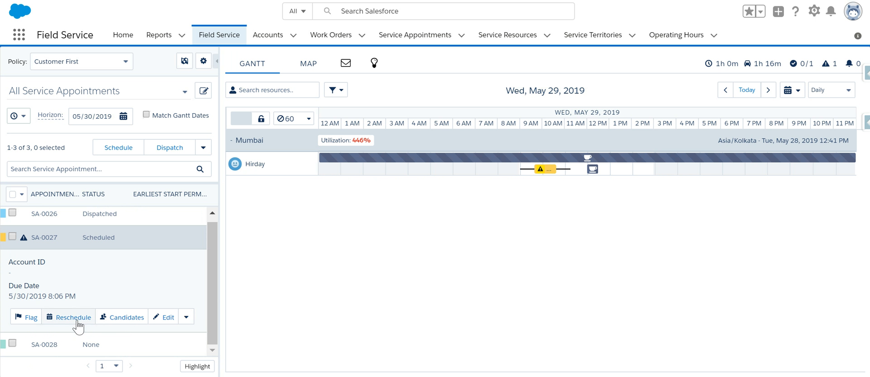
{"action": "mouse_move", "coordinate": [166, 316]}
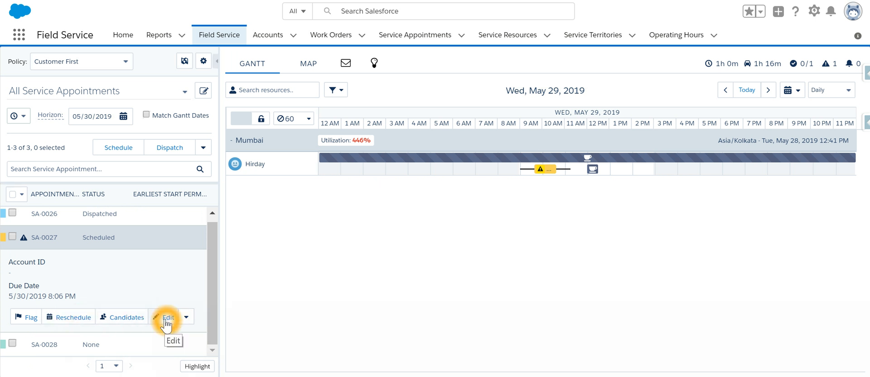
{"action": "left_click", "coordinate": [167, 317]}
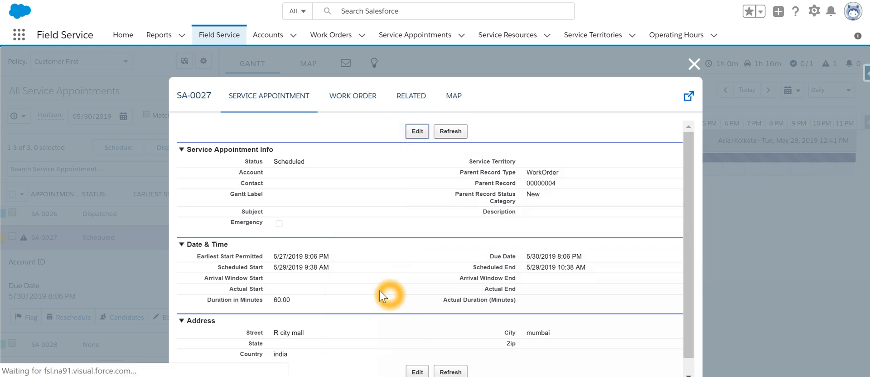
Make SA-0027's details editable, then close the modal without saving.
{"action": "left_click", "coordinate": [415, 131]}
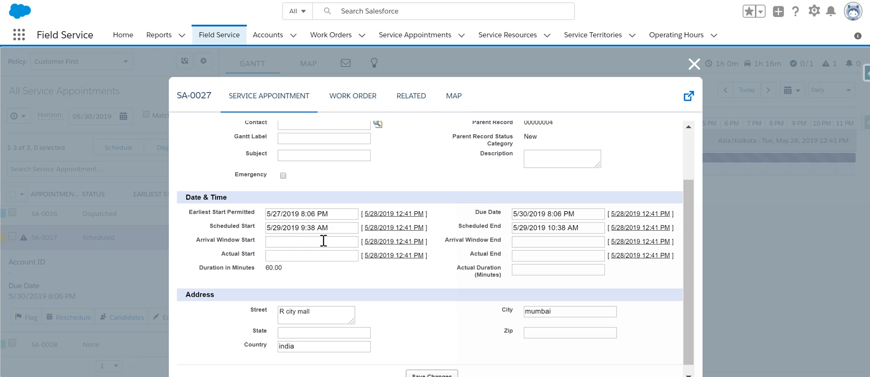
{"action": "mouse_move", "coordinate": [294, 292]}
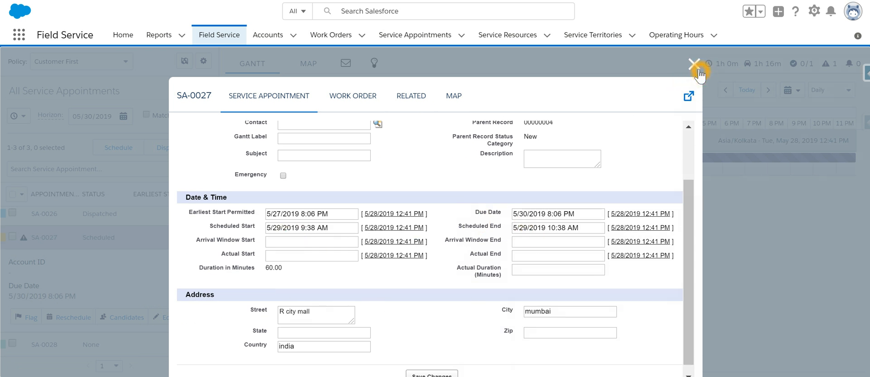
{"action": "left_click", "coordinate": [692, 62]}
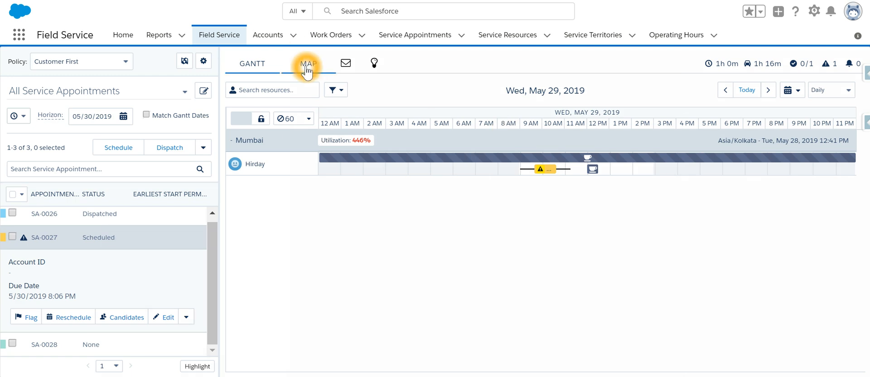
Switch the console from the Gantt schedule to the map with the van marker.
{"action": "left_click", "coordinate": [308, 63]}
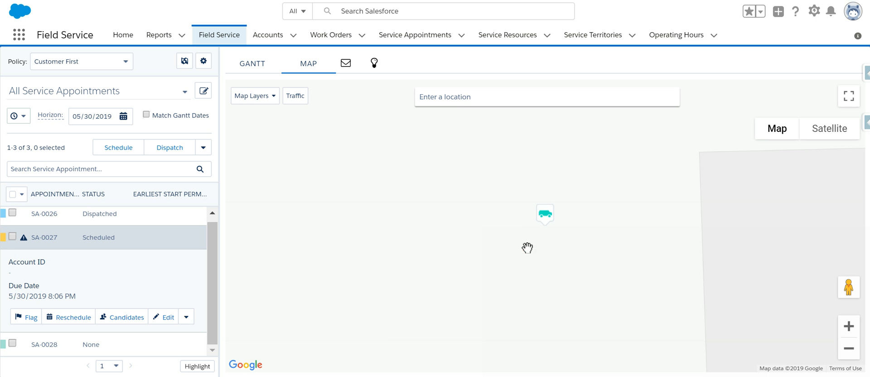
{"action": "mouse_move", "coordinate": [566, 222]}
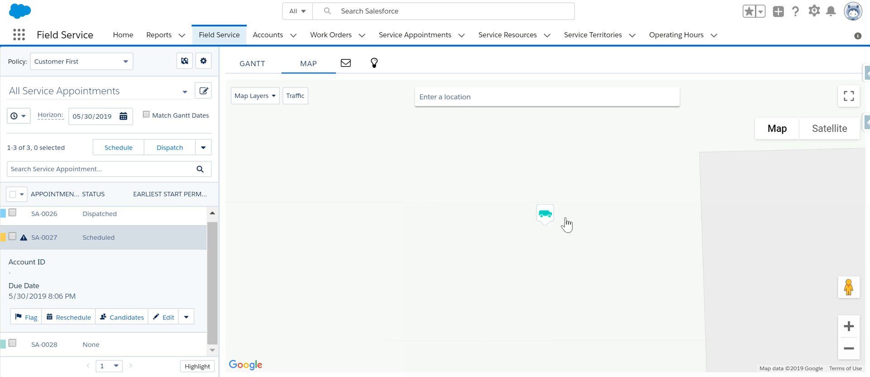
{"action": "mouse_move", "coordinate": [356, 132]}
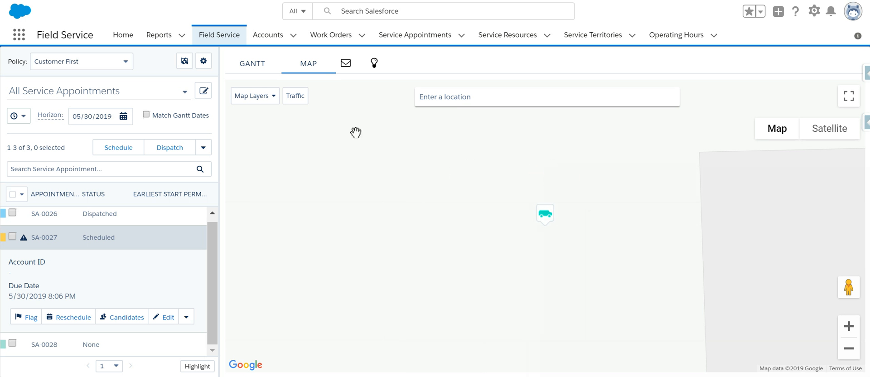
{"action": "mouse_move", "coordinate": [295, 96]}
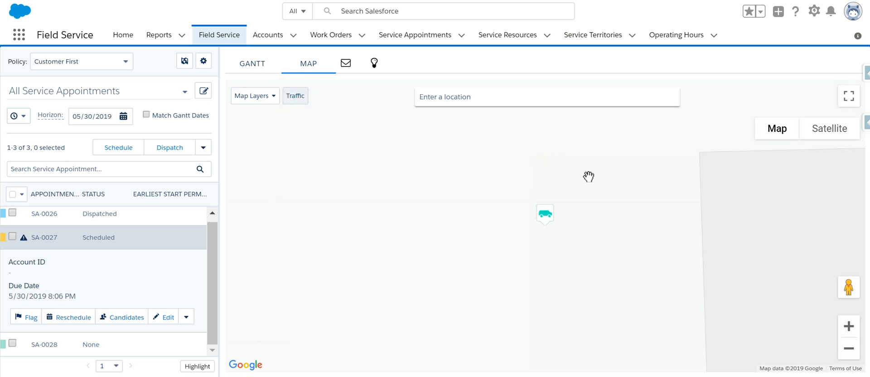
{"action": "mouse_move", "coordinate": [203, 160]}
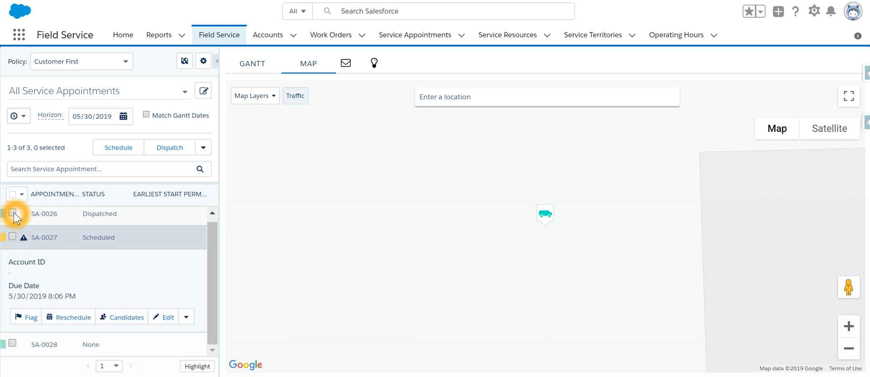
Select SA-0026 for Acme Coffee Shop, view its location and map layers, then return to the Gantt.
{"action": "left_click", "coordinate": [12, 214]}
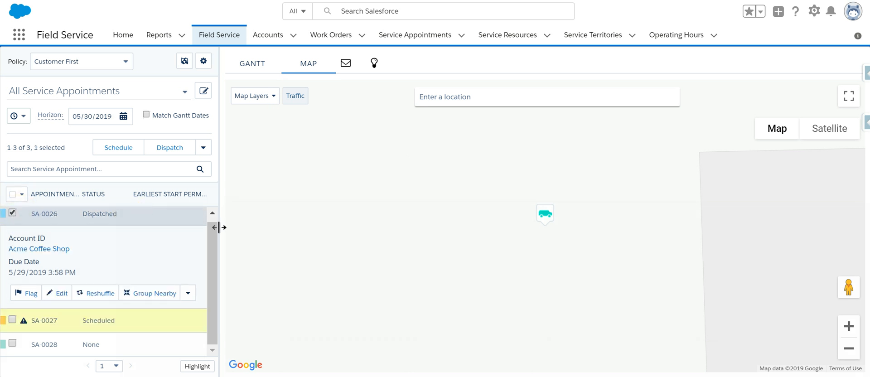
{"action": "left_click", "coordinate": [187, 292]}
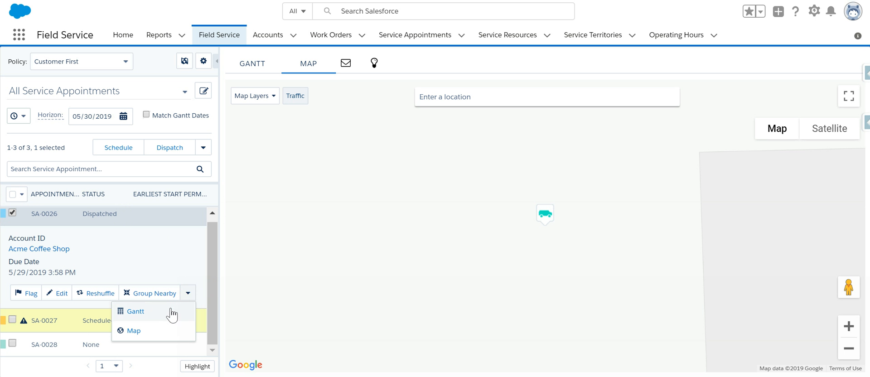
{"action": "left_click", "coordinate": [133, 330]}
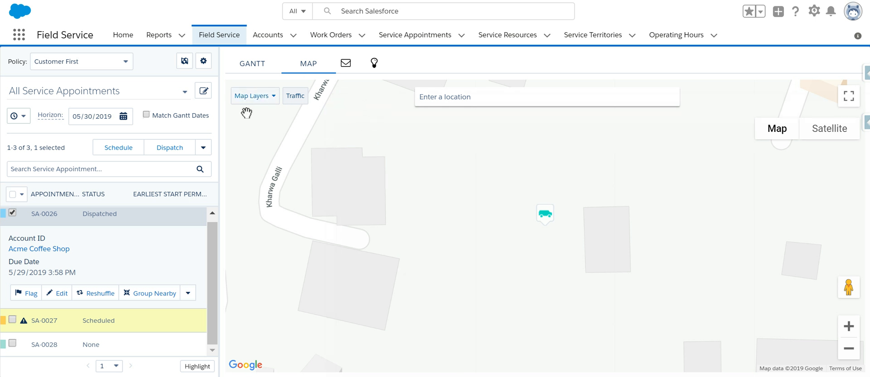
{"action": "left_click", "coordinate": [252, 96]}
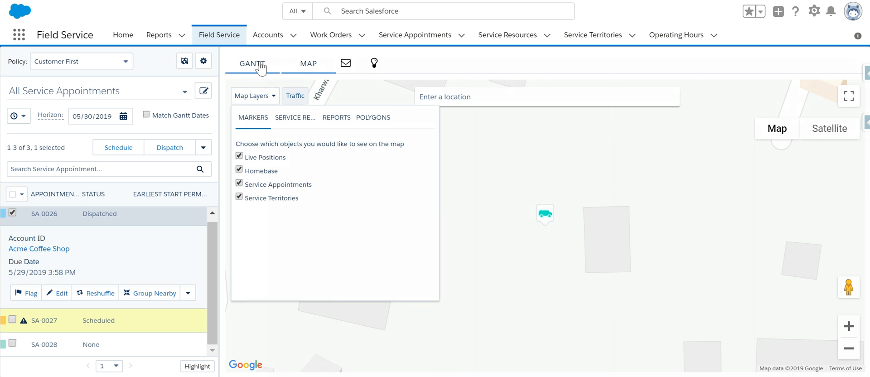
{"action": "left_click", "coordinate": [252, 64]}
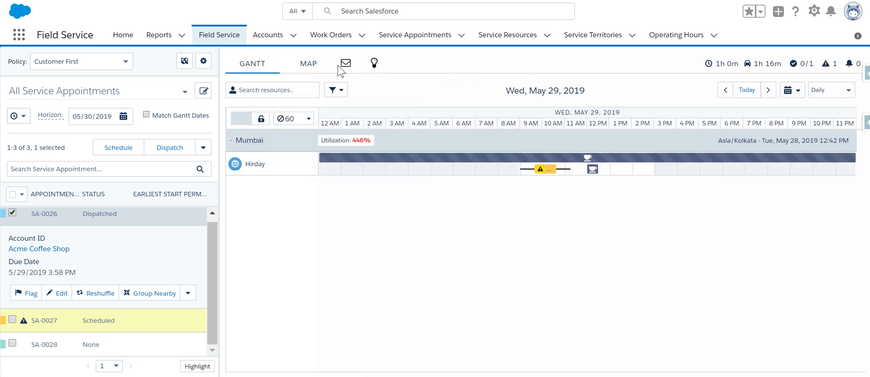
{"action": "left_click", "coordinate": [346, 62]}
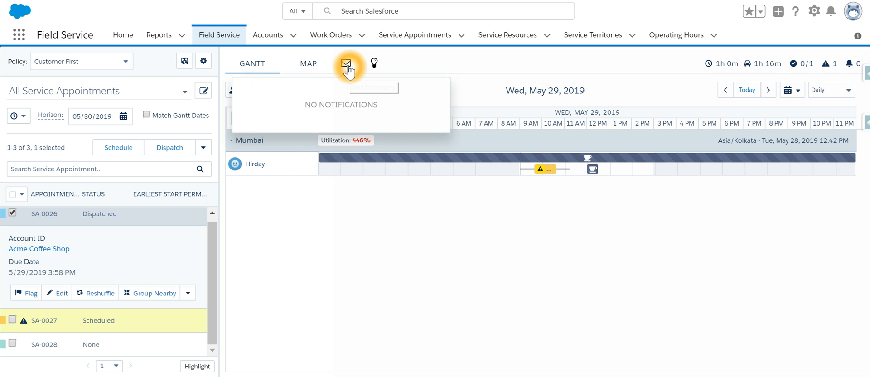
{"action": "mouse_move", "coordinate": [340, 103]}
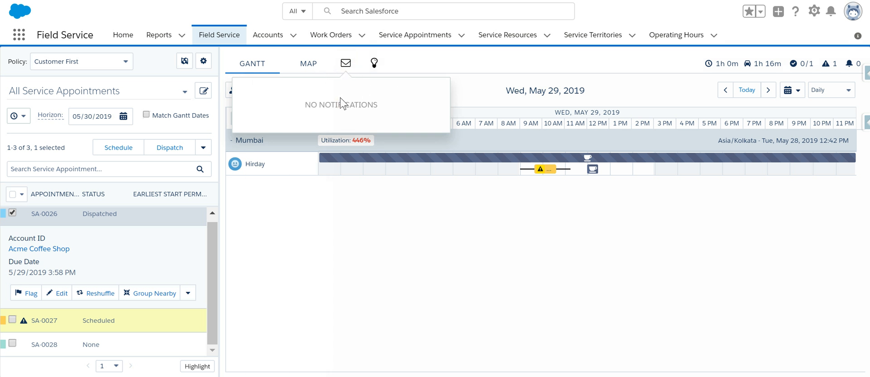
{"action": "mouse_move", "coordinate": [373, 62]}
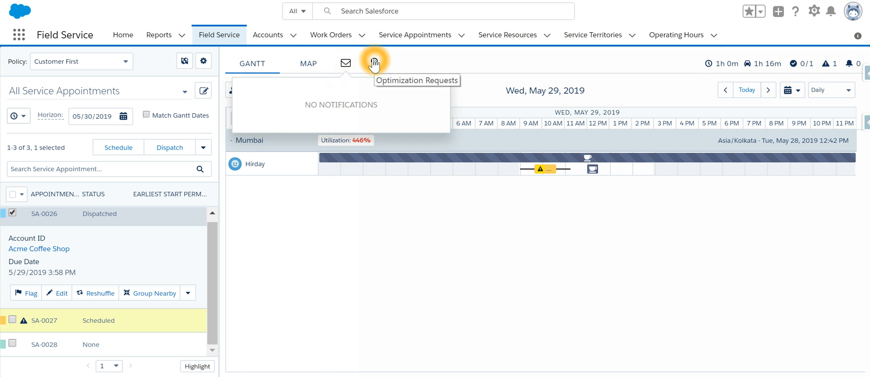
{"action": "mouse_move", "coordinate": [374, 66]}
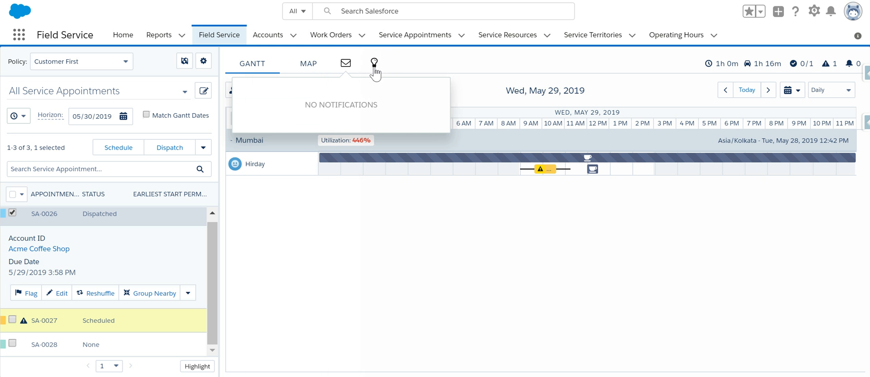
{"action": "mouse_move", "coordinate": [369, 217]}
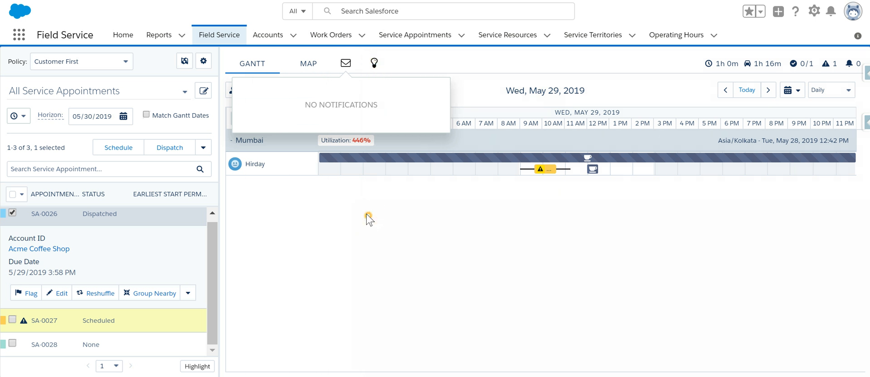
{"action": "left_click", "coordinate": [441, 189]}
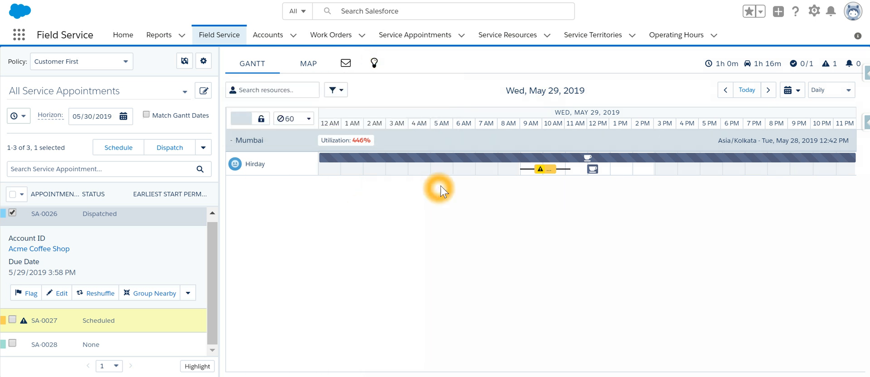
{"action": "mouse_move", "coordinate": [541, 198]}
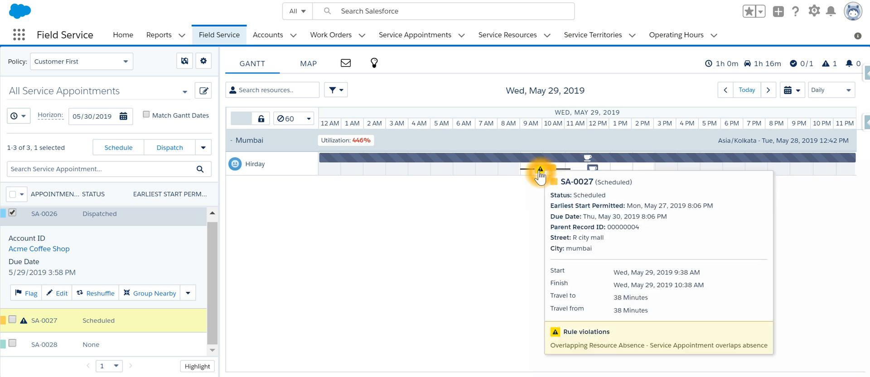
{"action": "mouse_move", "coordinate": [534, 175]}
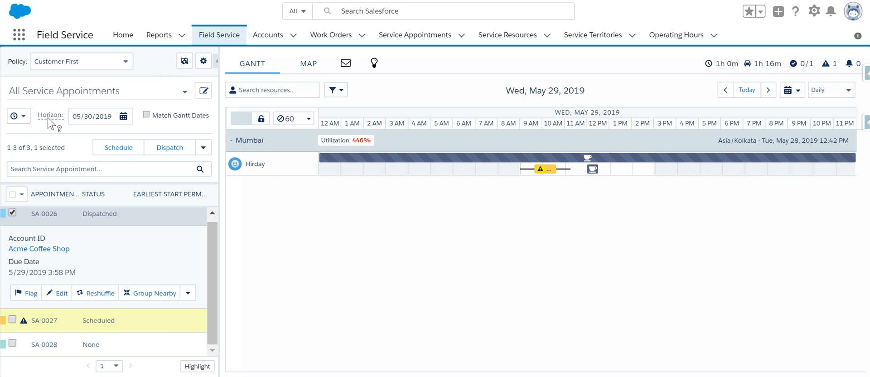
{"action": "mouse_move", "coordinate": [105, 75]}
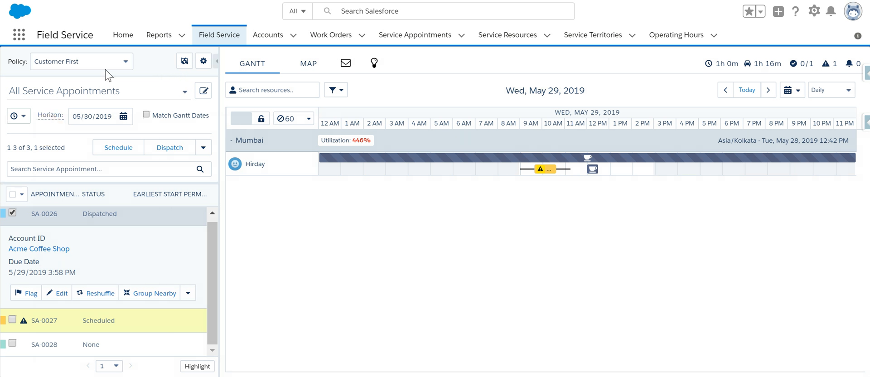
{"action": "mouse_move", "coordinate": [319, 104]}
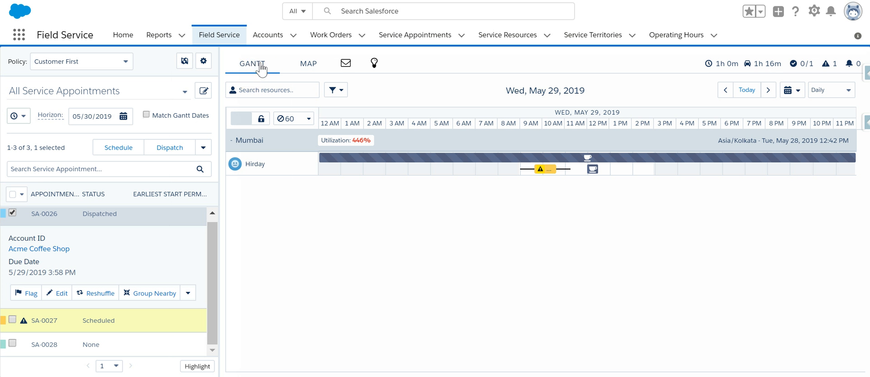
{"action": "left_click", "coordinate": [308, 62]}
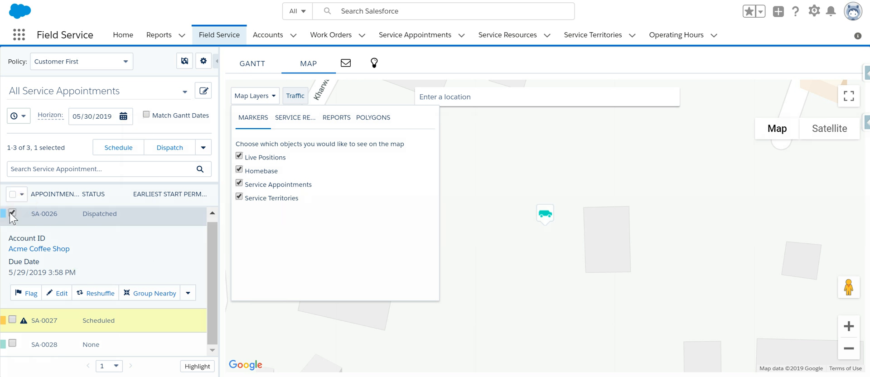
Deselect SA-0026 and get SA-0027's candidate slot: Hirday, May 29 at 9:38 AM, grade 91/100.
{"action": "left_click", "coordinate": [12, 216]}
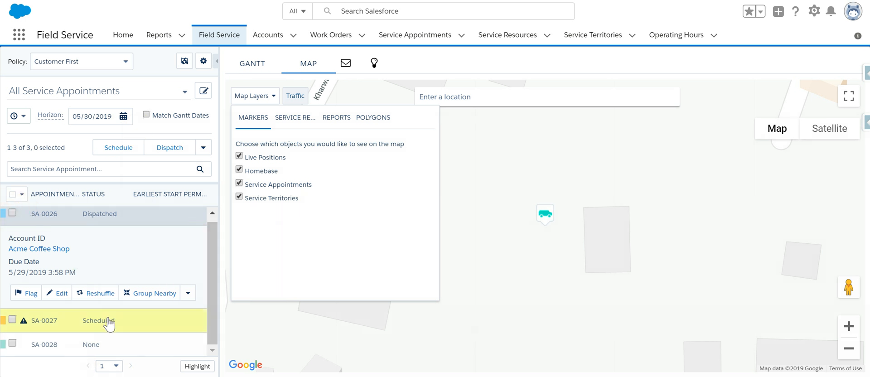
{"action": "left_click", "coordinate": [44, 319]}
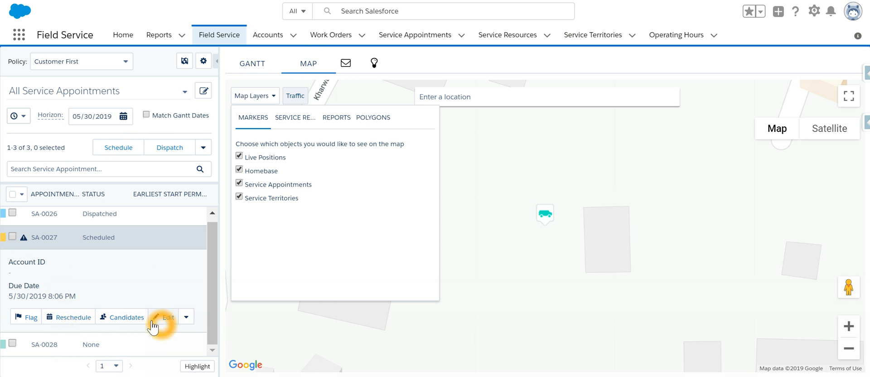
{"action": "mouse_move", "coordinate": [129, 320]}
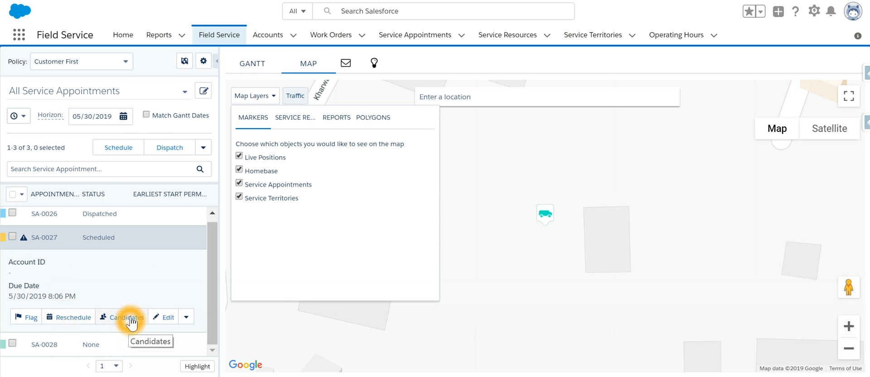
{"action": "left_click", "coordinate": [126, 317]}
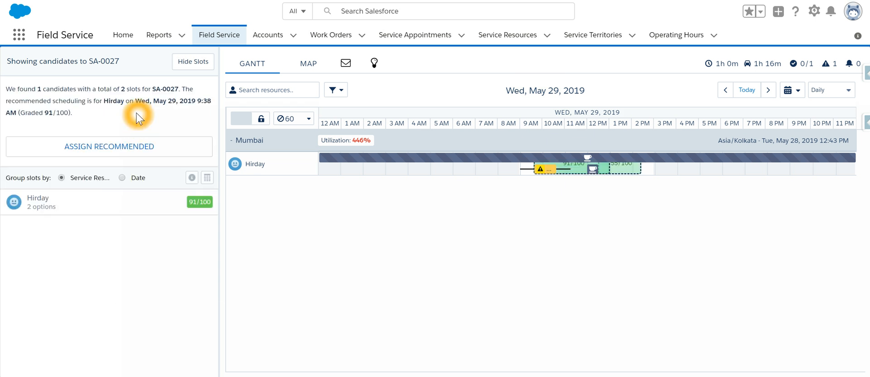
{"action": "mouse_move", "coordinate": [175, 160]}
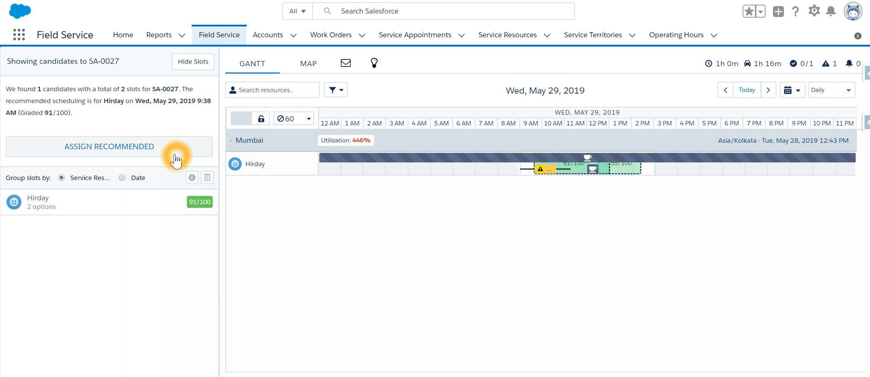